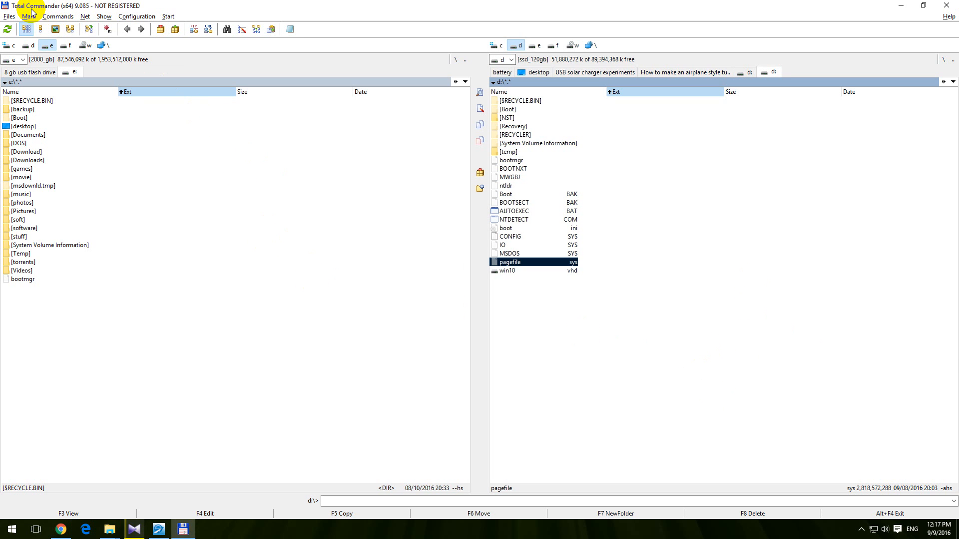
{"action": "mouse_move", "coordinate": [886, 482]}
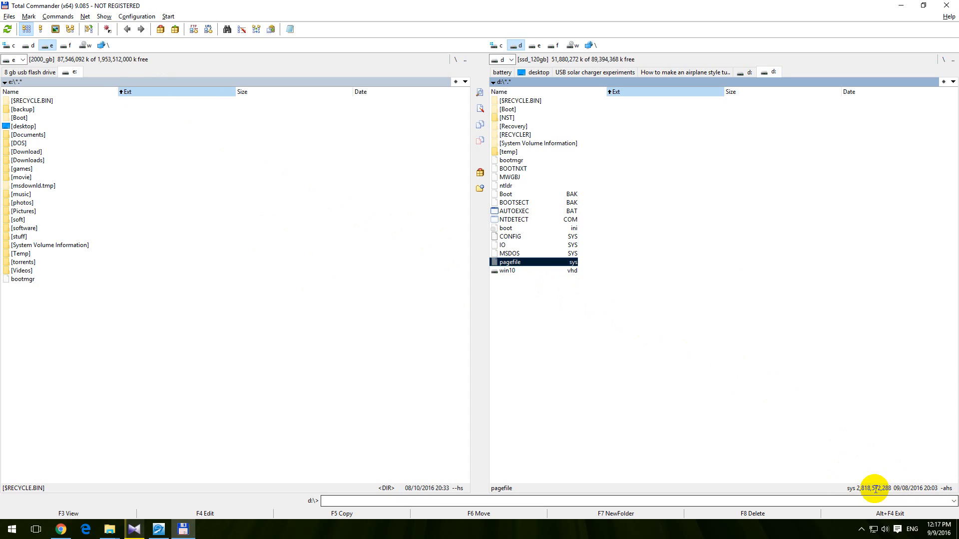
Reach the Tabstops page under Display in the Configuration > Options dialog
{"action": "left_click", "coordinate": [508, 253]}
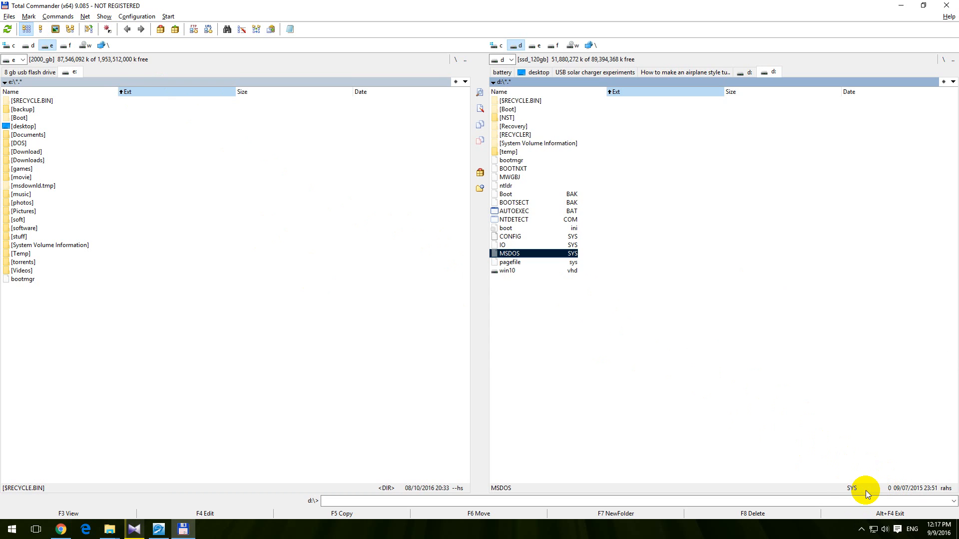
{"action": "mouse_move", "coordinate": [857, 495]}
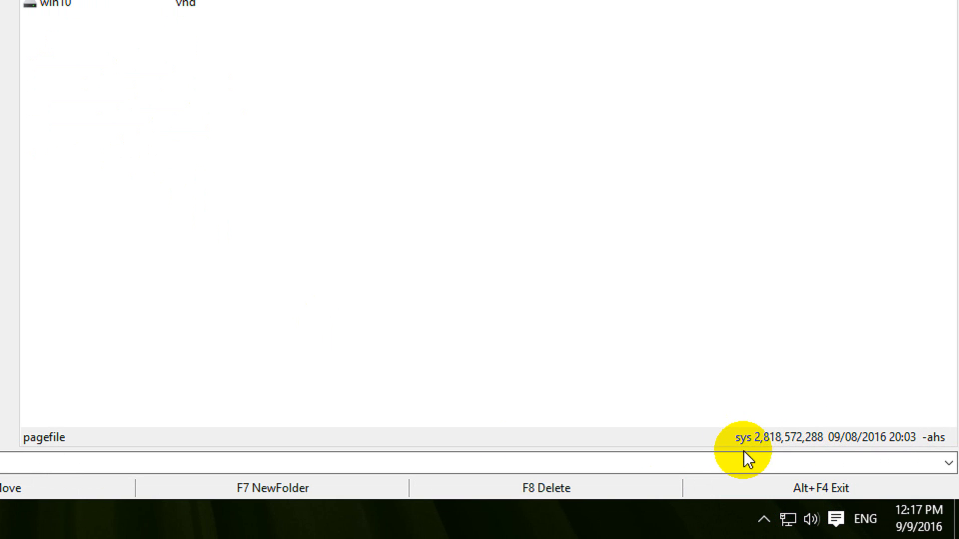
{"action": "mouse_move", "coordinate": [758, 453]}
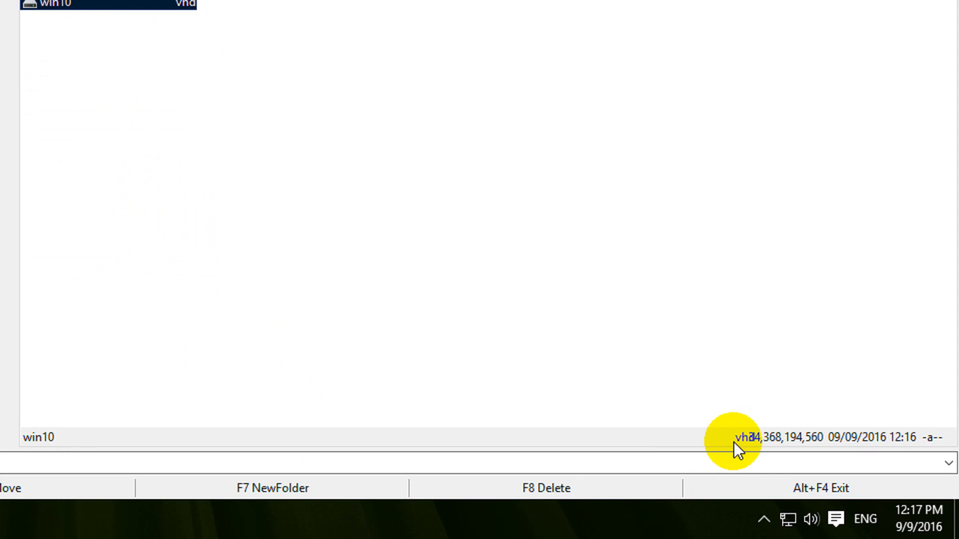
{"action": "mouse_move", "coordinate": [824, 445]}
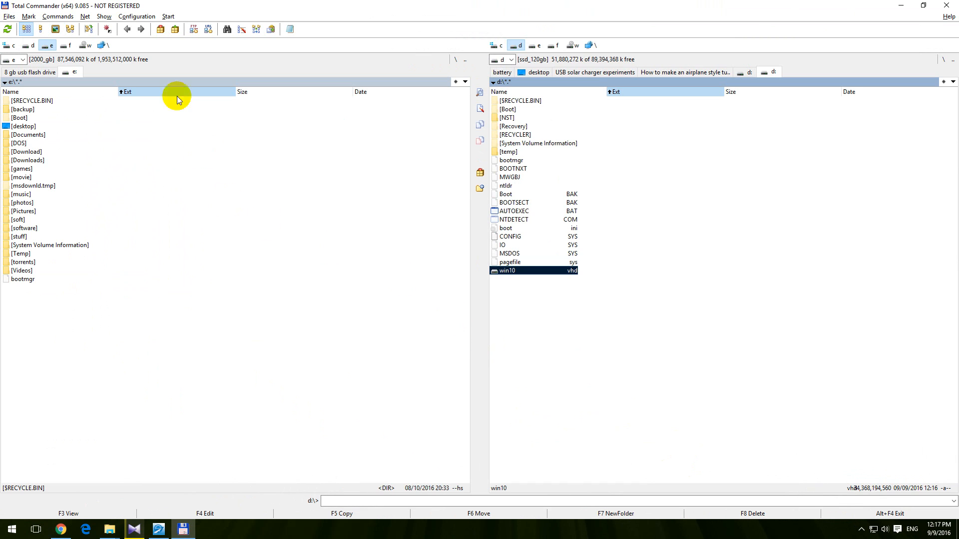
{"action": "mouse_move", "coordinate": [136, 16]}
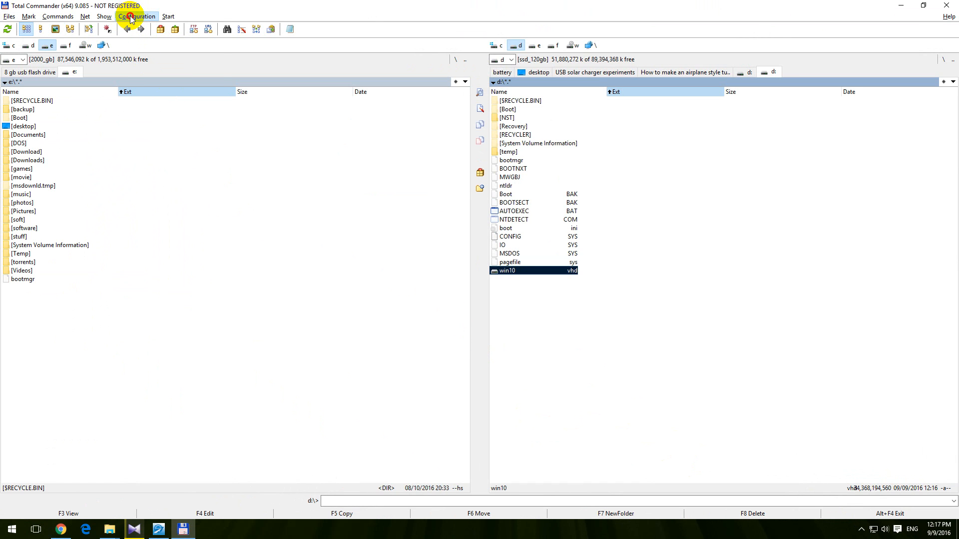
{"action": "left_click", "coordinate": [135, 16]}
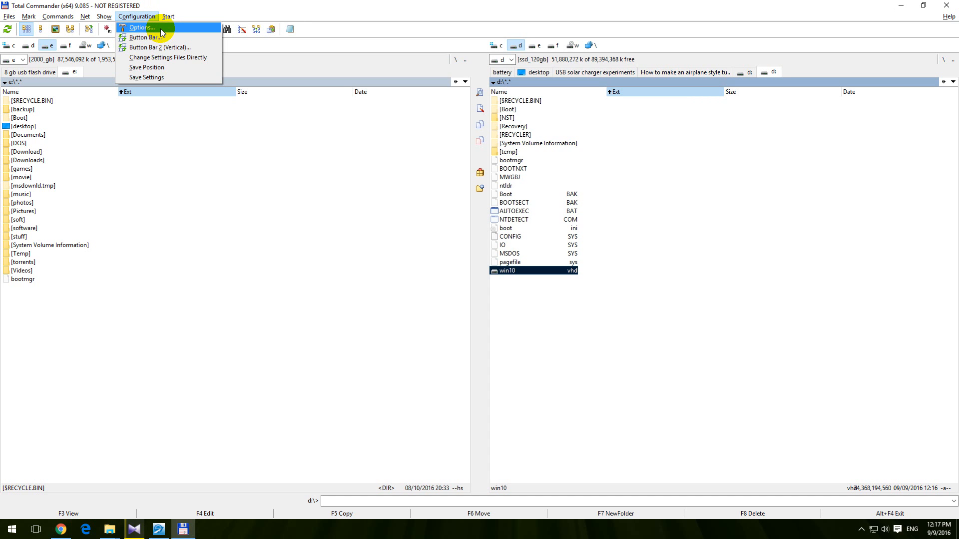
{"action": "left_click", "coordinate": [141, 27]}
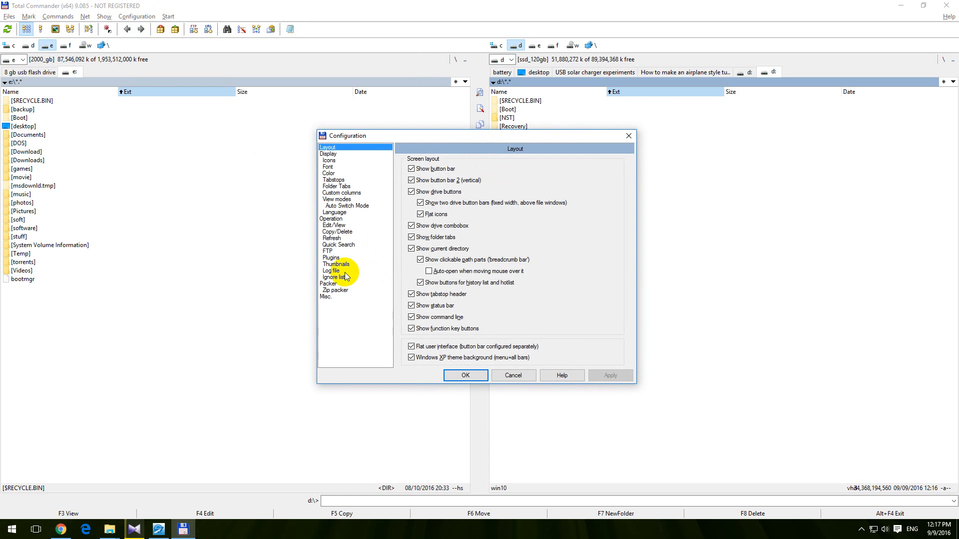
{"action": "mouse_move", "coordinate": [330, 179]}
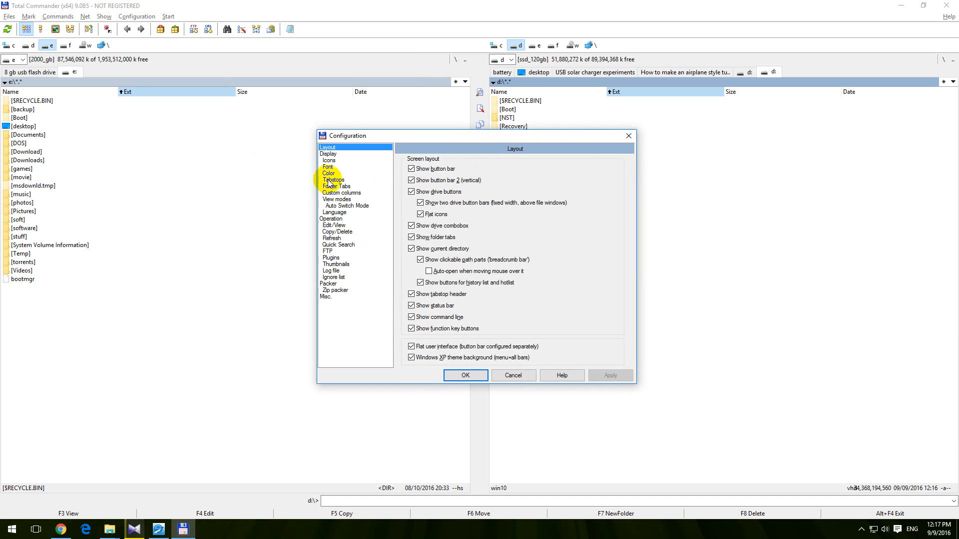
{"action": "left_click", "coordinate": [333, 179]}
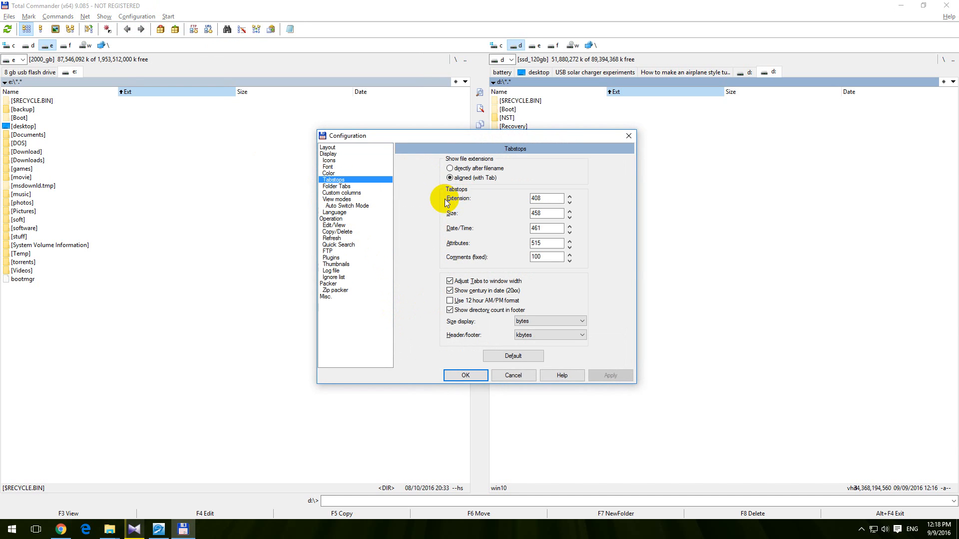
{"action": "mouse_move", "coordinate": [455, 216]}
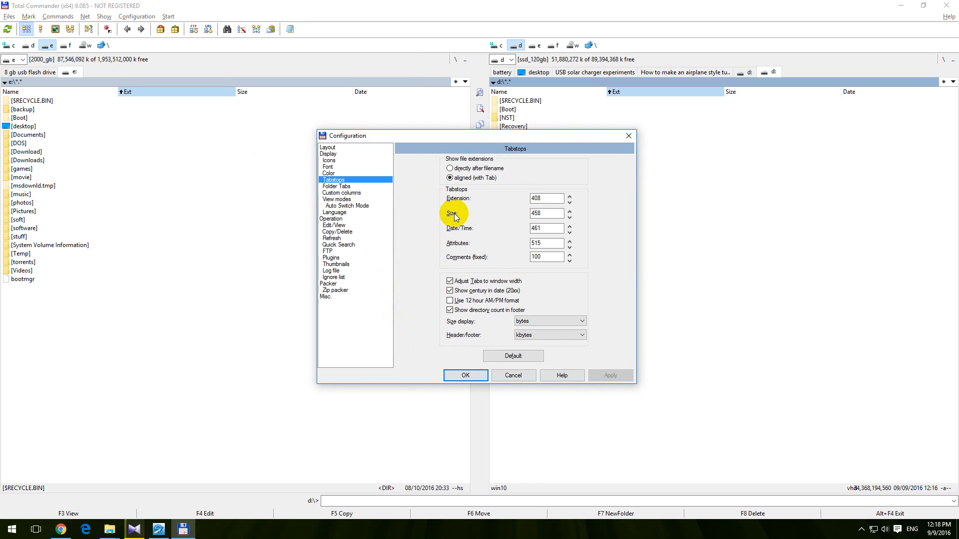
Change the Extension tabstop from 408 to 400 and apply it
{"action": "left_click", "coordinate": [543, 198]}
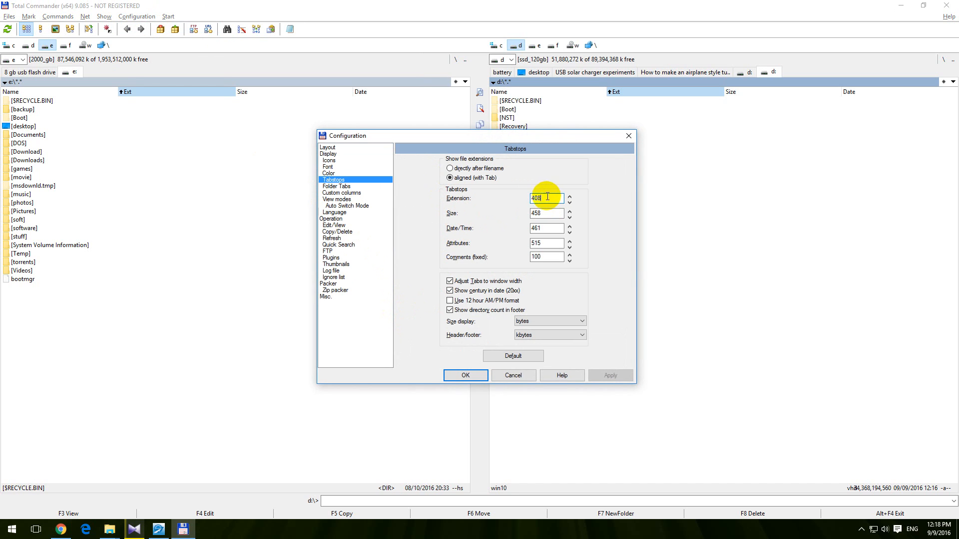
{"action": "mouse_move", "coordinate": [843, 483]}
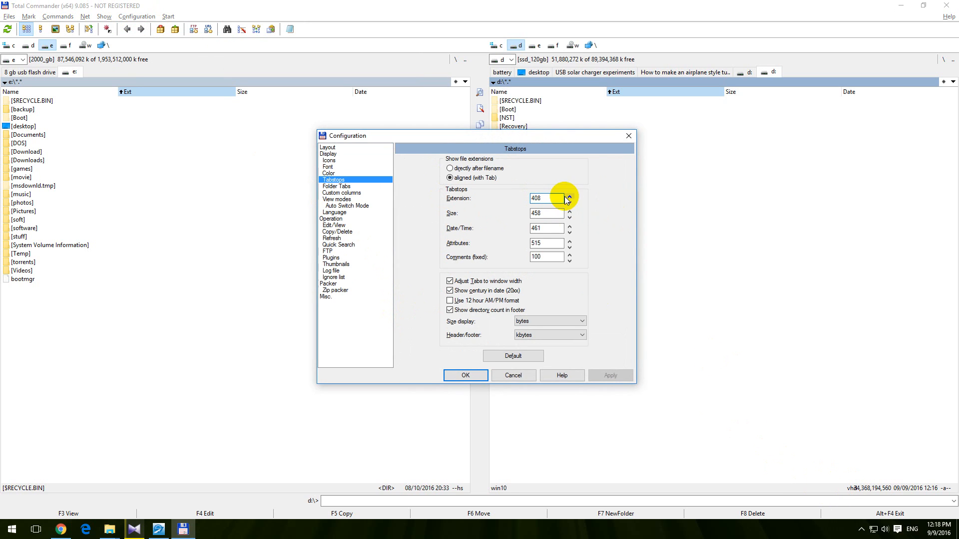
{"action": "left_click", "coordinate": [568, 200]}
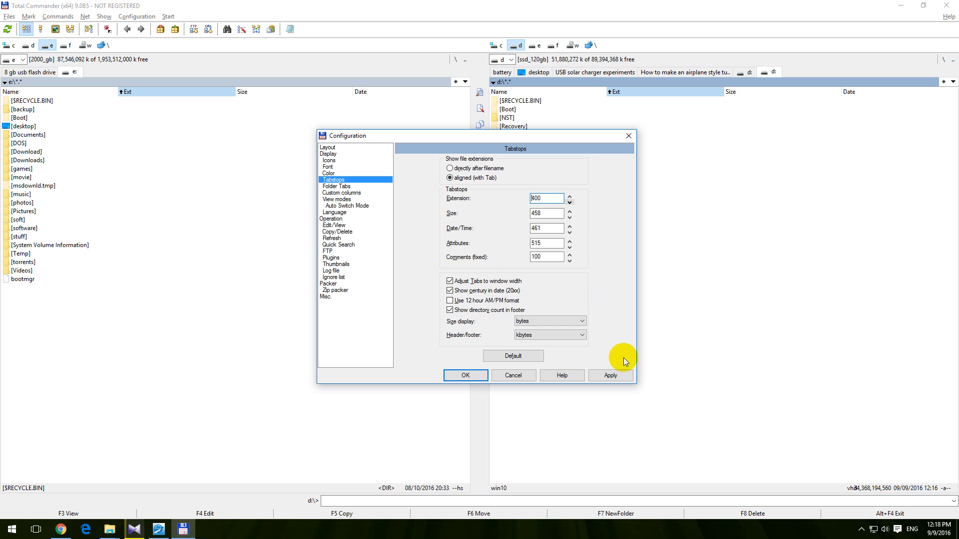
{"action": "left_click", "coordinate": [610, 376]}
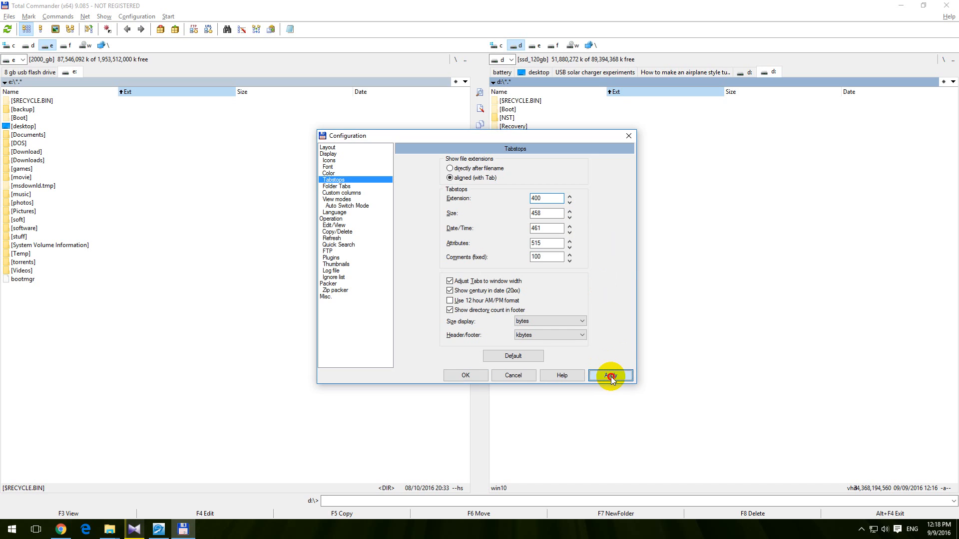
Confirm the footer reads 'vhd 34,368,194,560' and close Configuration with OK, keeping the change
{"action": "left_click", "coordinate": [609, 374]}
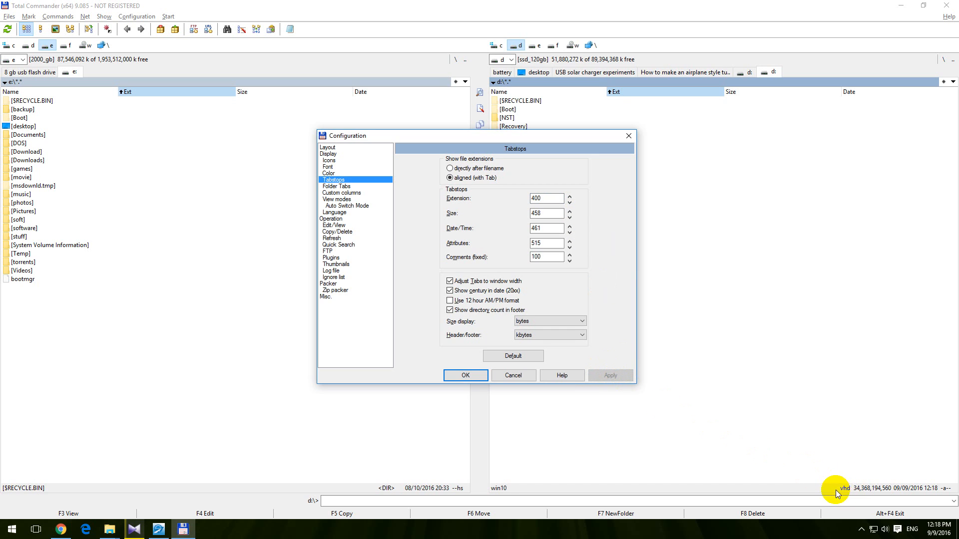
{"action": "mouse_move", "coordinate": [848, 497]}
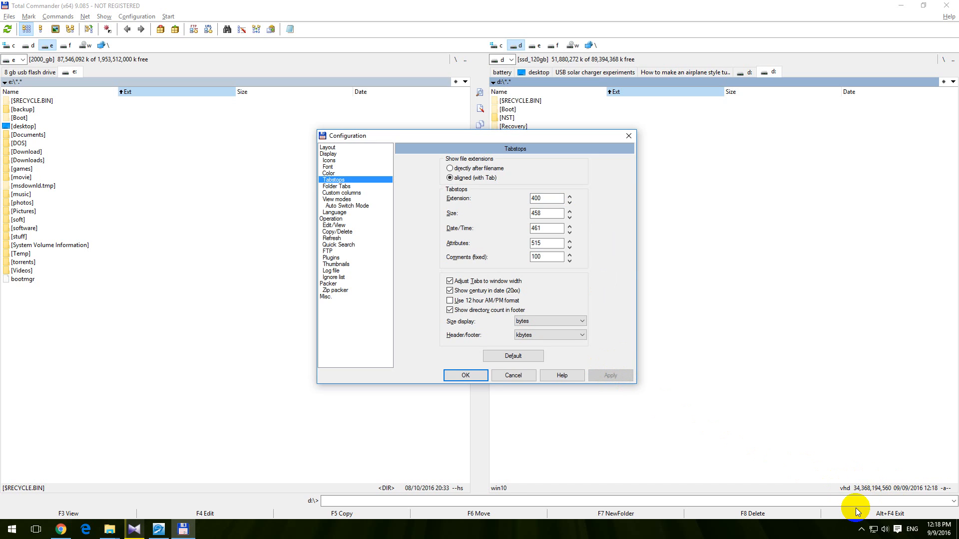
{"action": "mouse_move", "coordinate": [838, 495]}
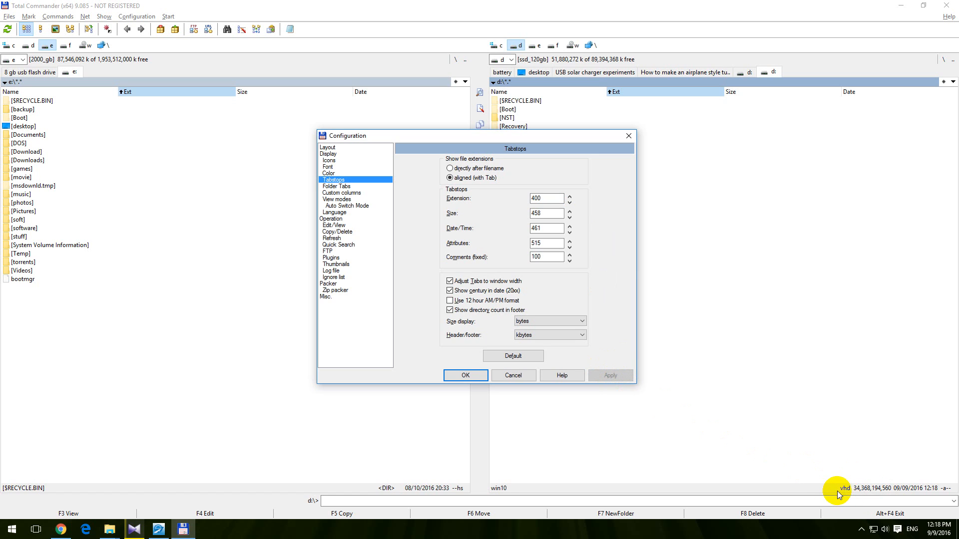
{"action": "mouse_move", "coordinate": [775, 478]}
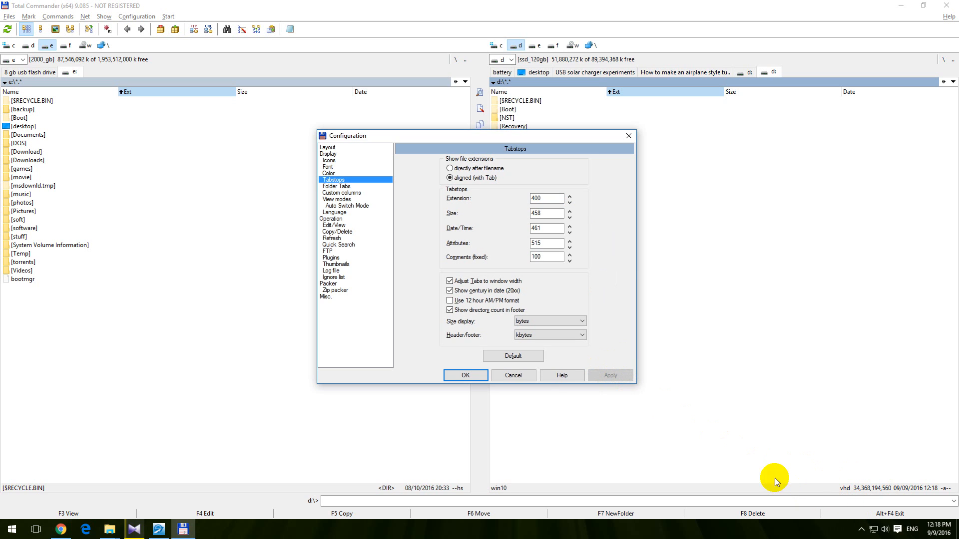
{"action": "left_click", "coordinate": [464, 374]}
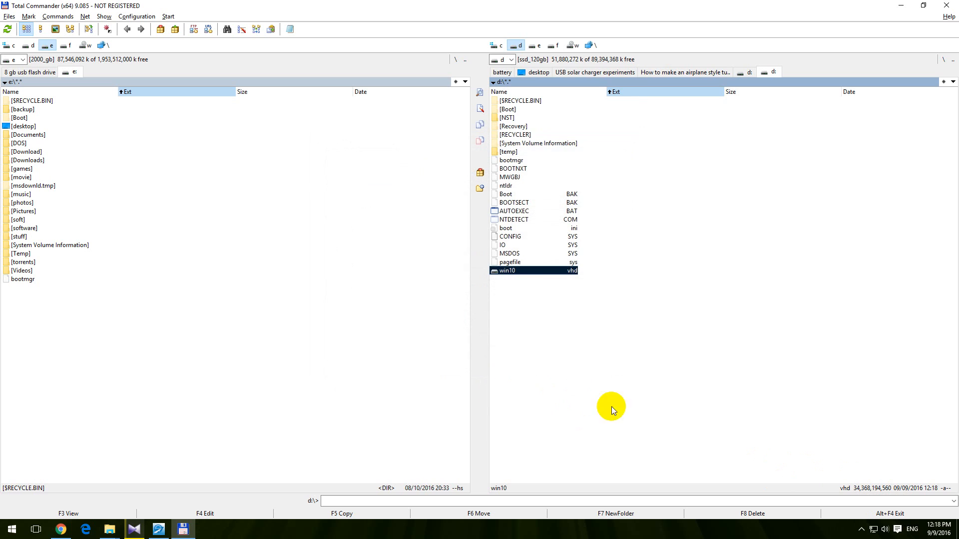